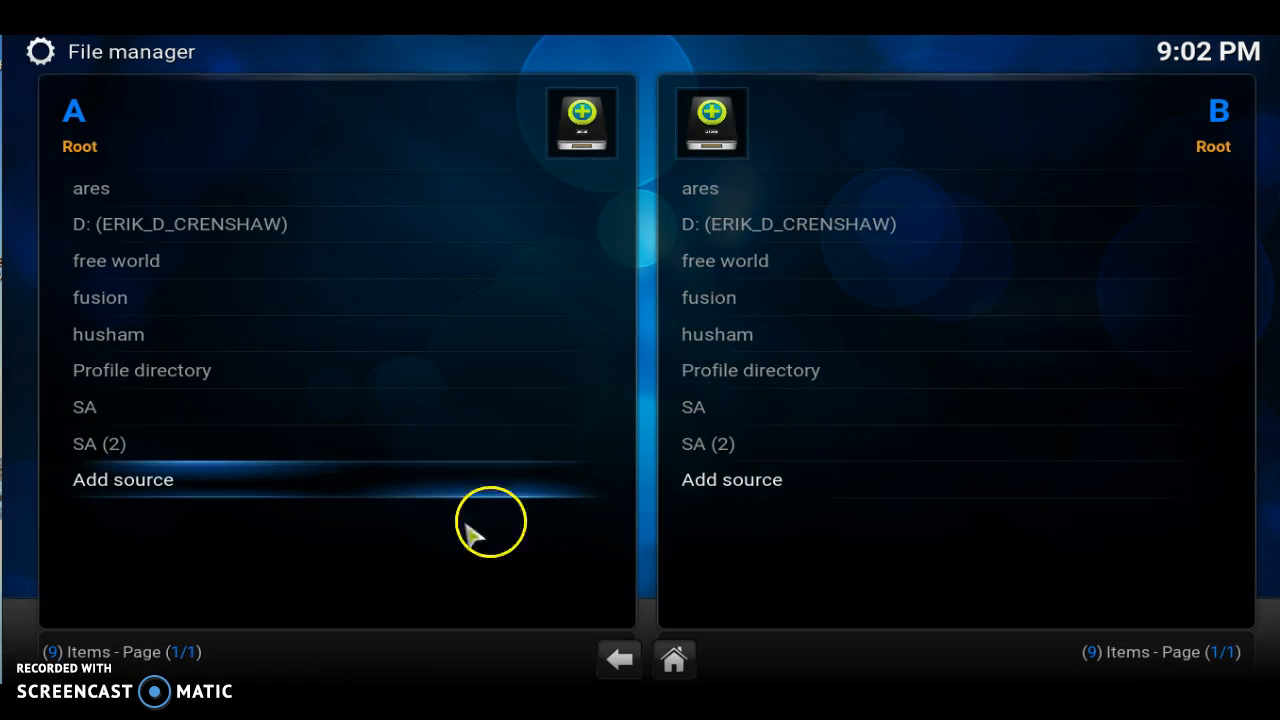
{"action": "mouse_move", "coordinate": [445, 490]}
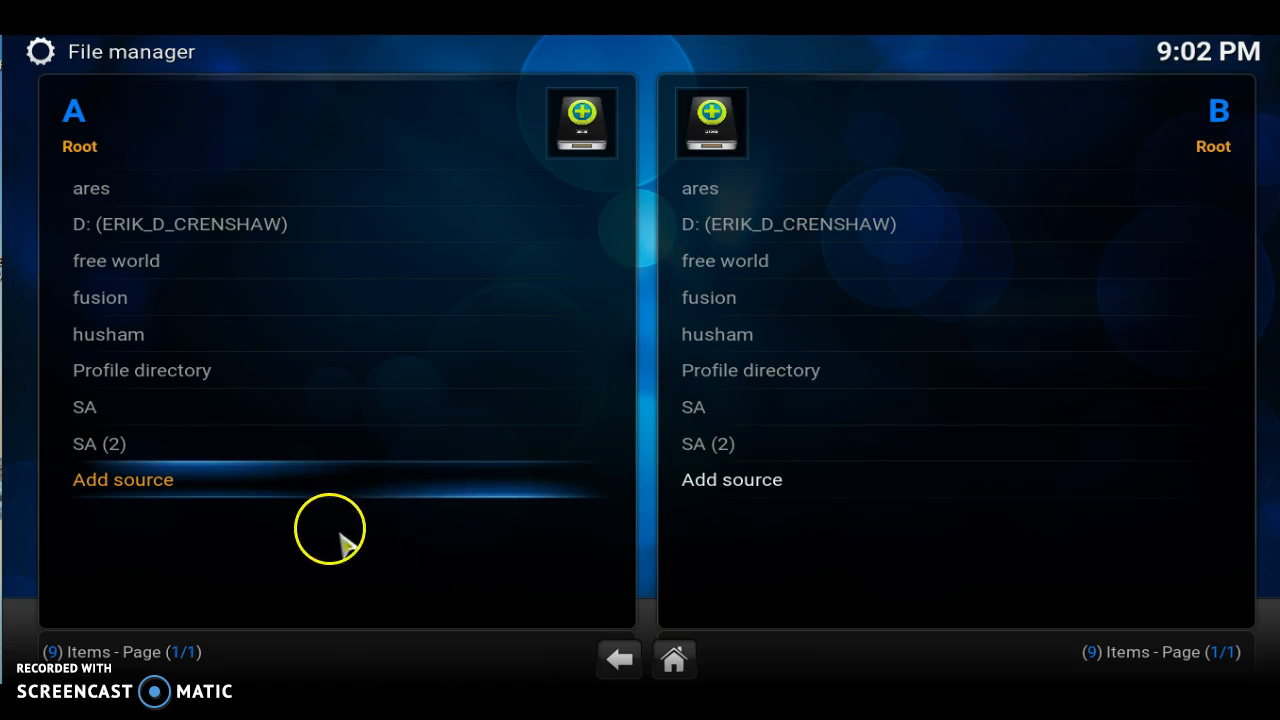
Step: Open the Add Files source dialog from File manager's 'Add source'
{"action": "left_click", "coordinate": [123, 479]}
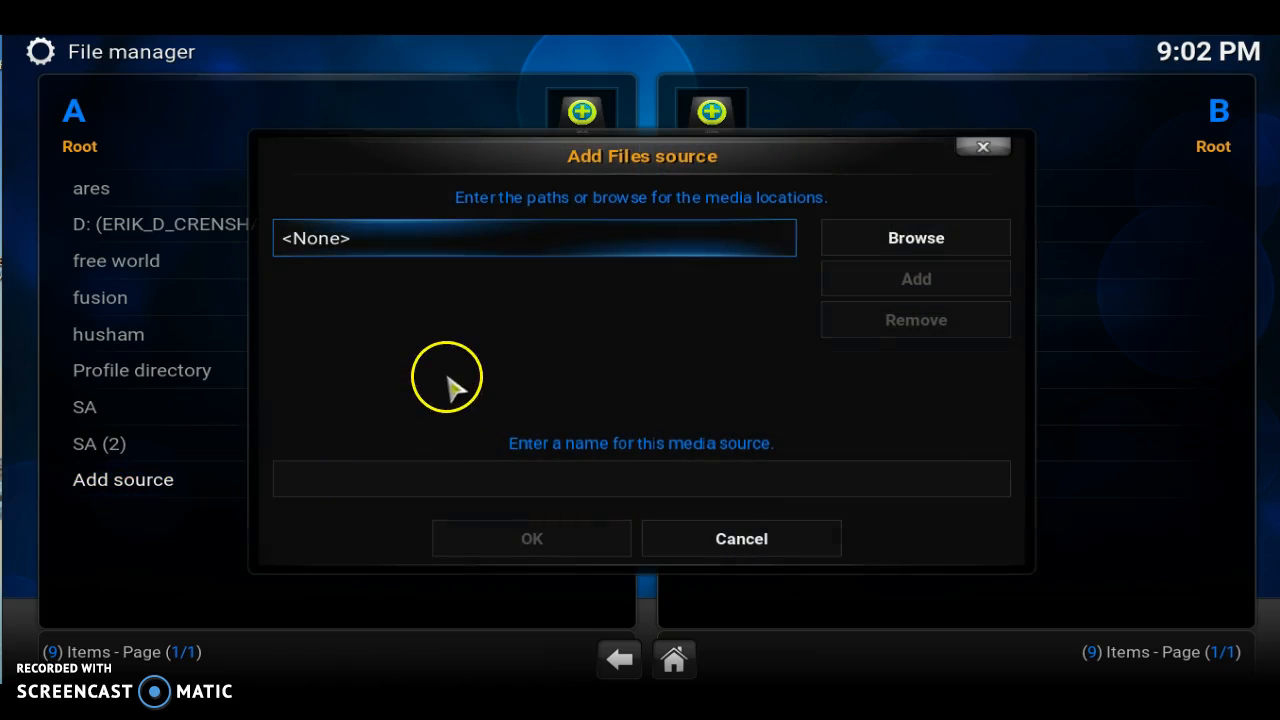
{"action": "mouse_move", "coordinate": [535, 248]}
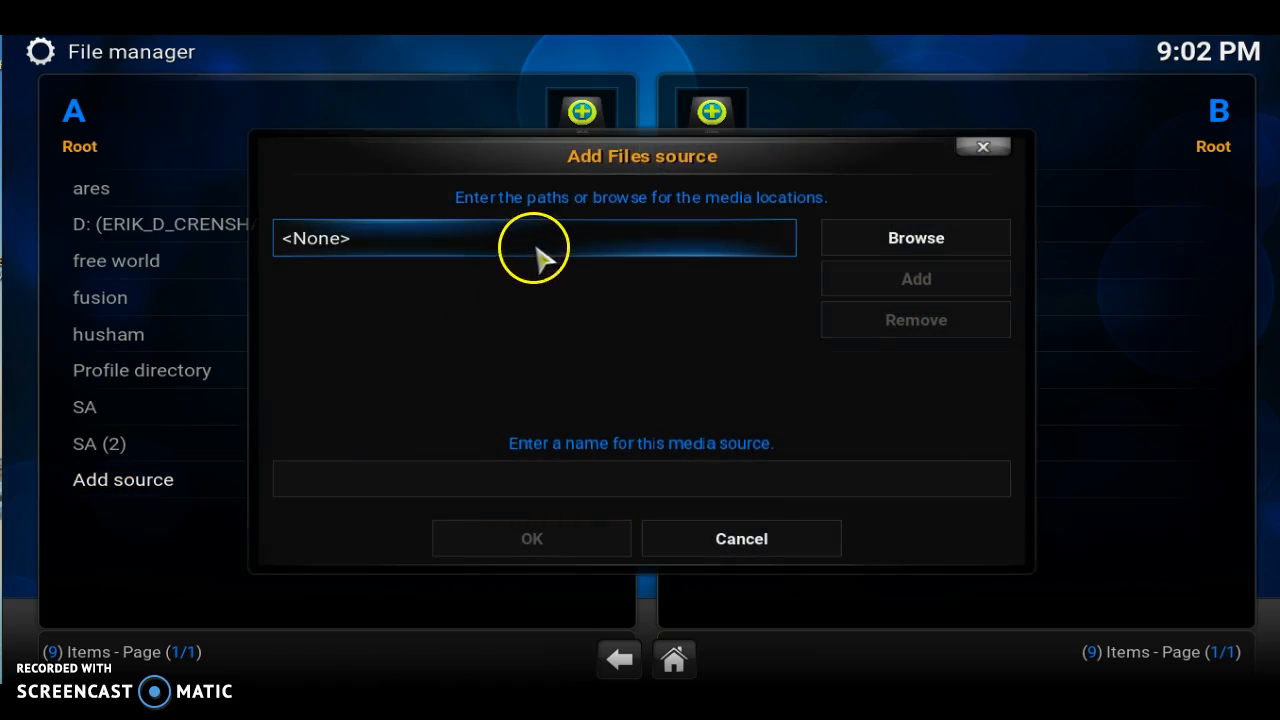
{"action": "left_click", "coordinate": [534, 238]}
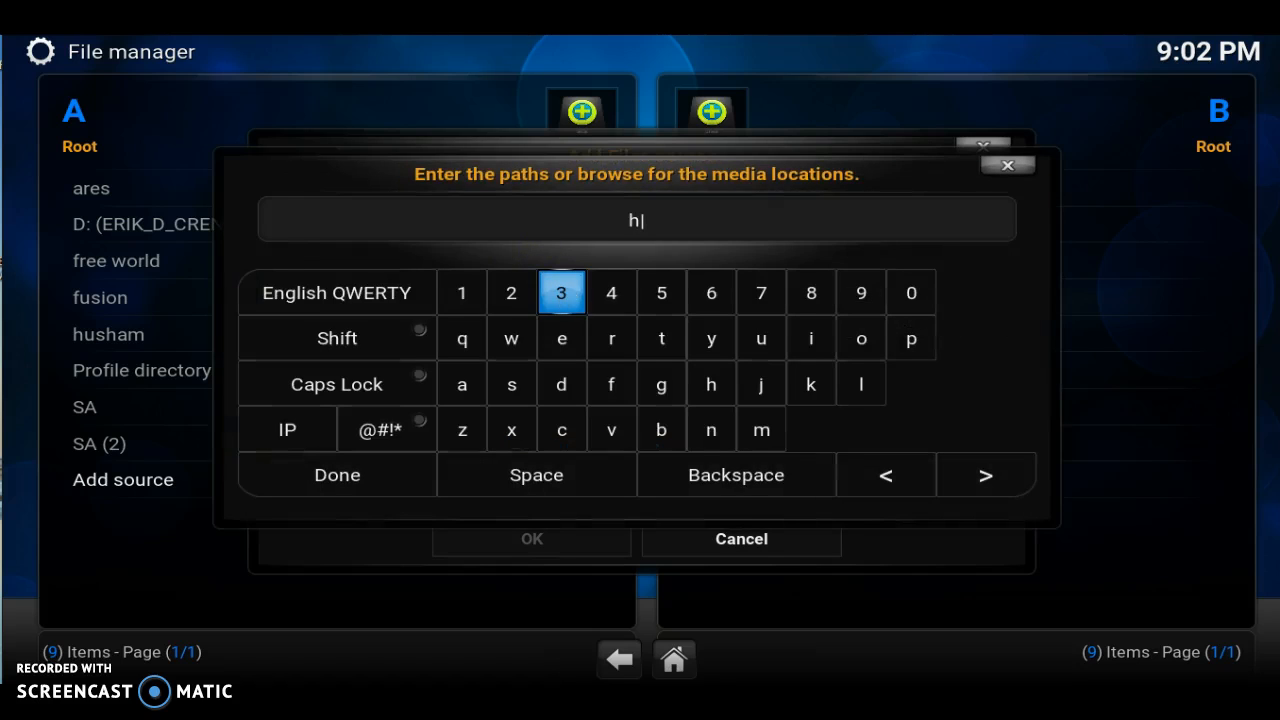
{"action": "type", "text": "ttp://a"}
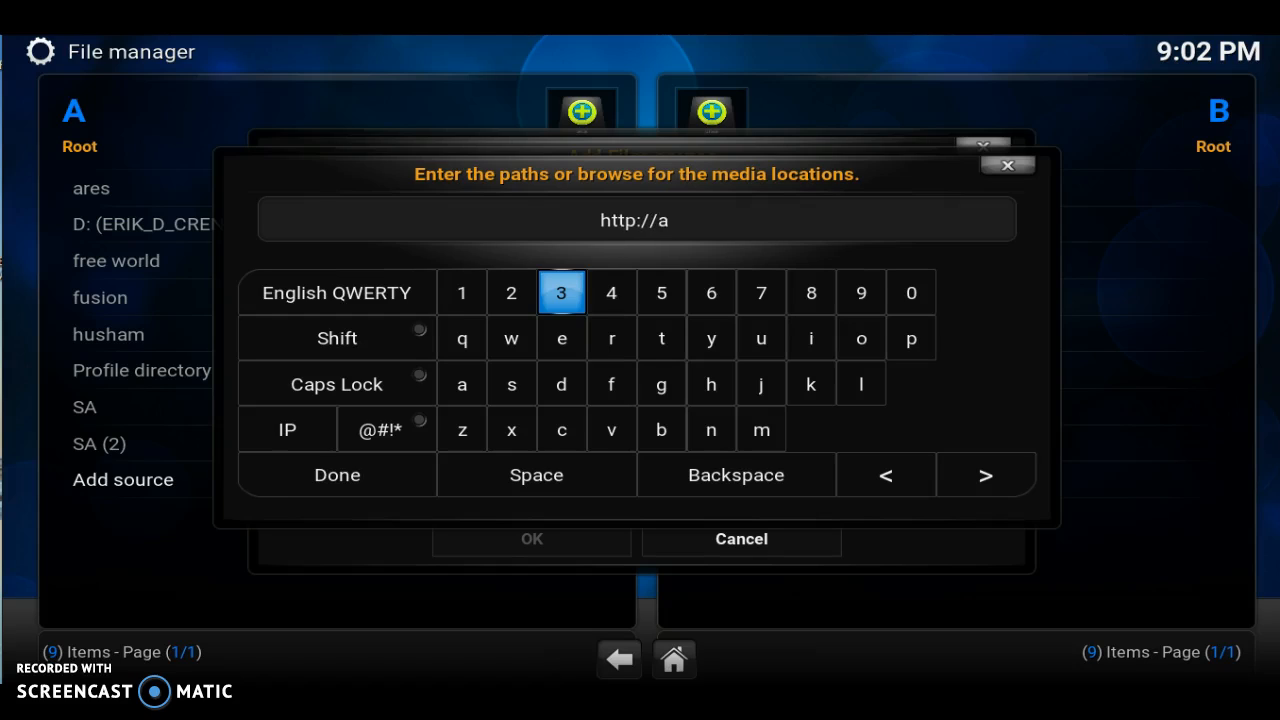
{"action": "type", "text": "dd.taffymc"}
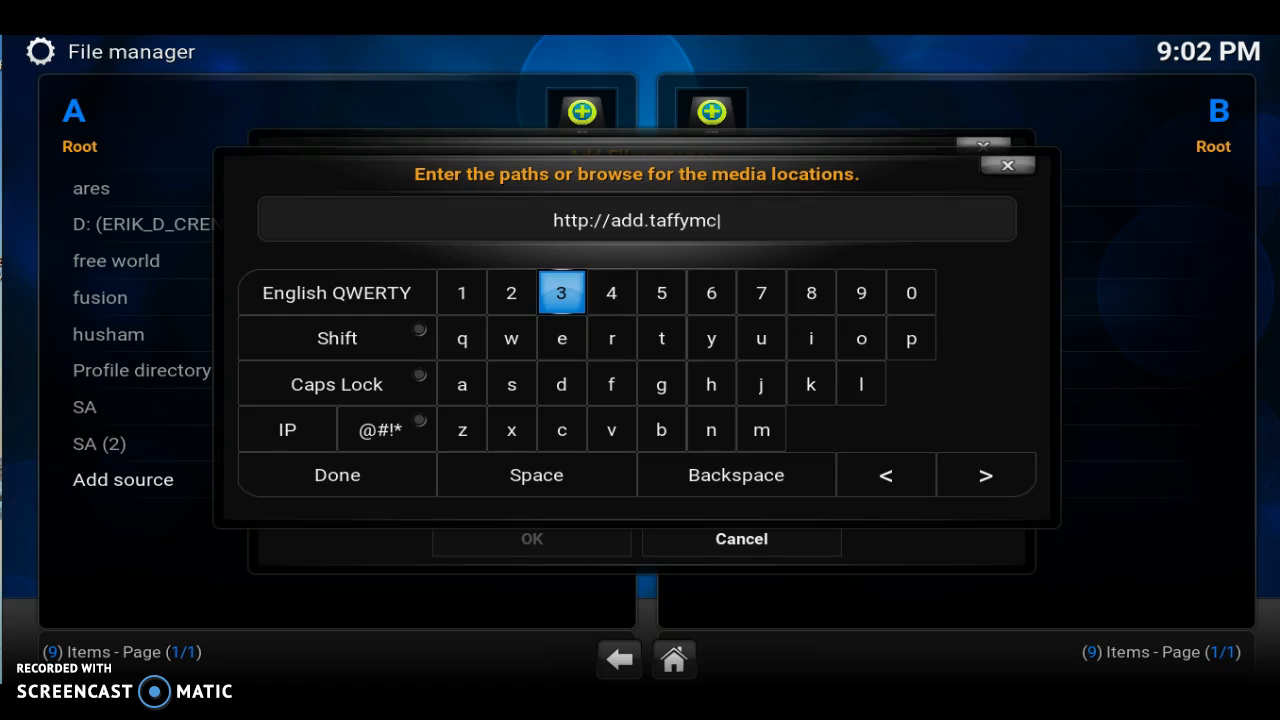
{"action": "left_click", "coordinate": [561, 430]}
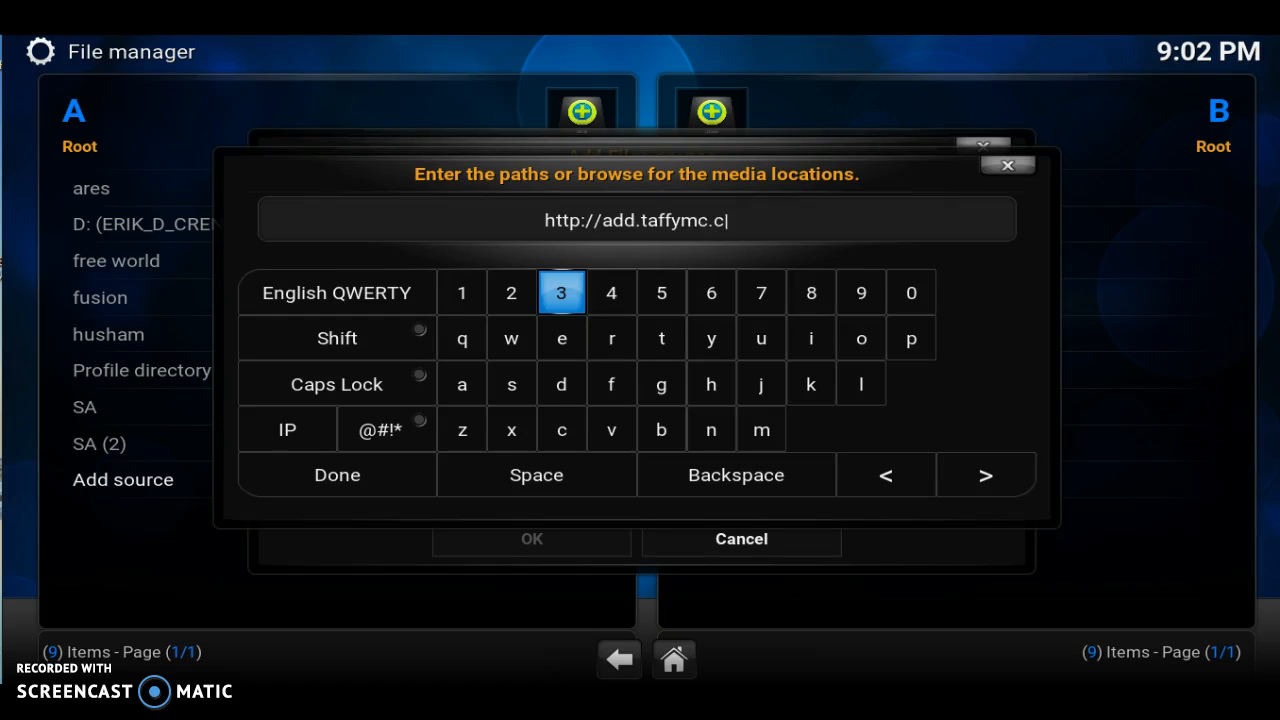
{"action": "type", "text": "om"}
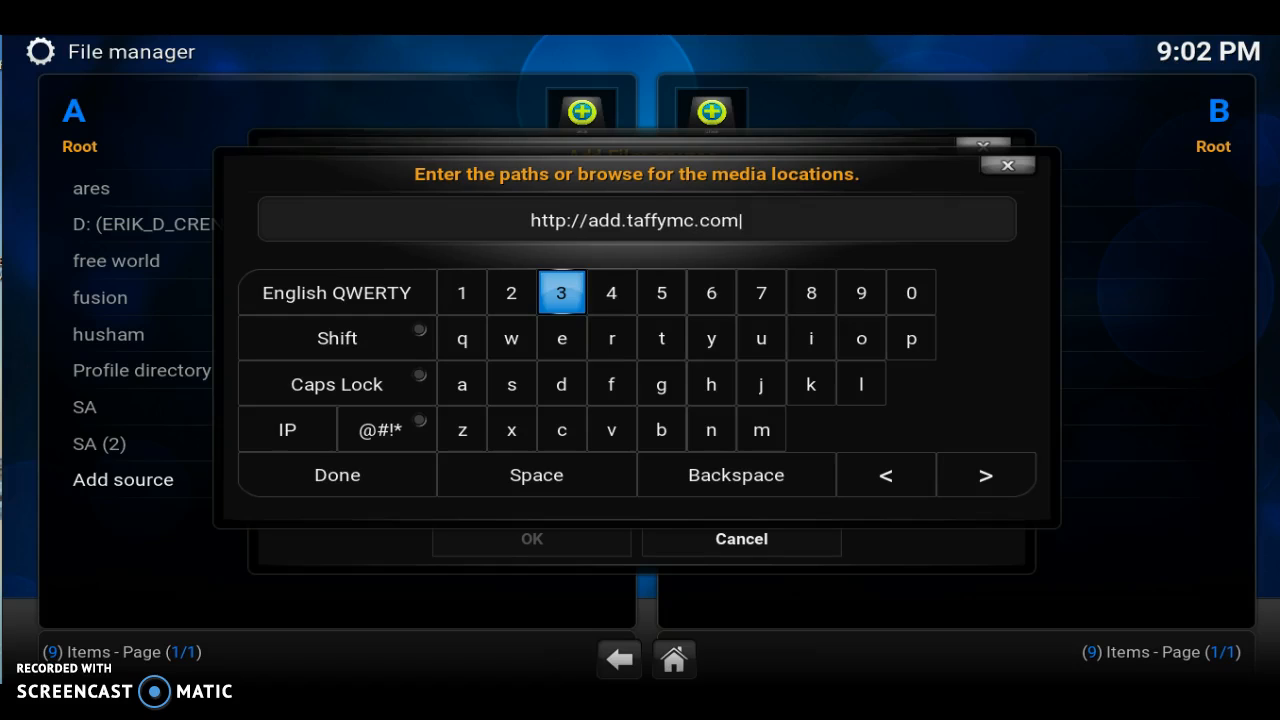
{"action": "mouse_move", "coordinate": [337, 474]}
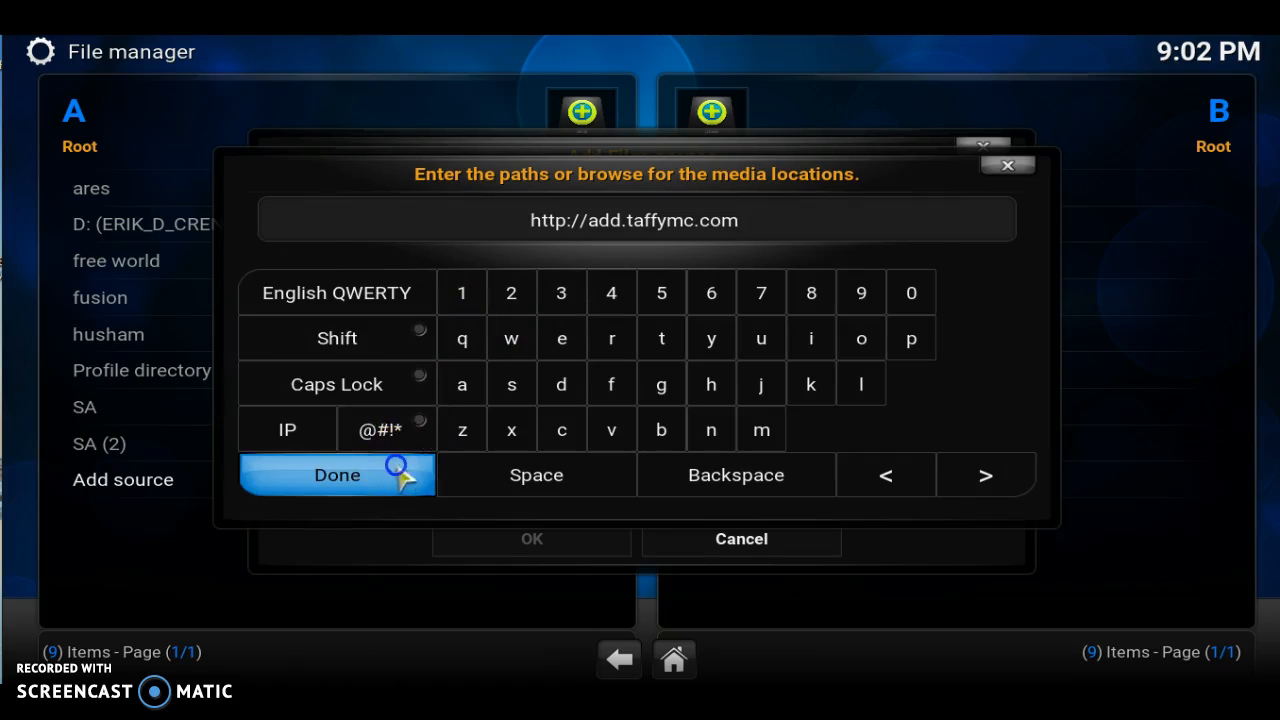
{"action": "left_click", "coordinate": [337, 474]}
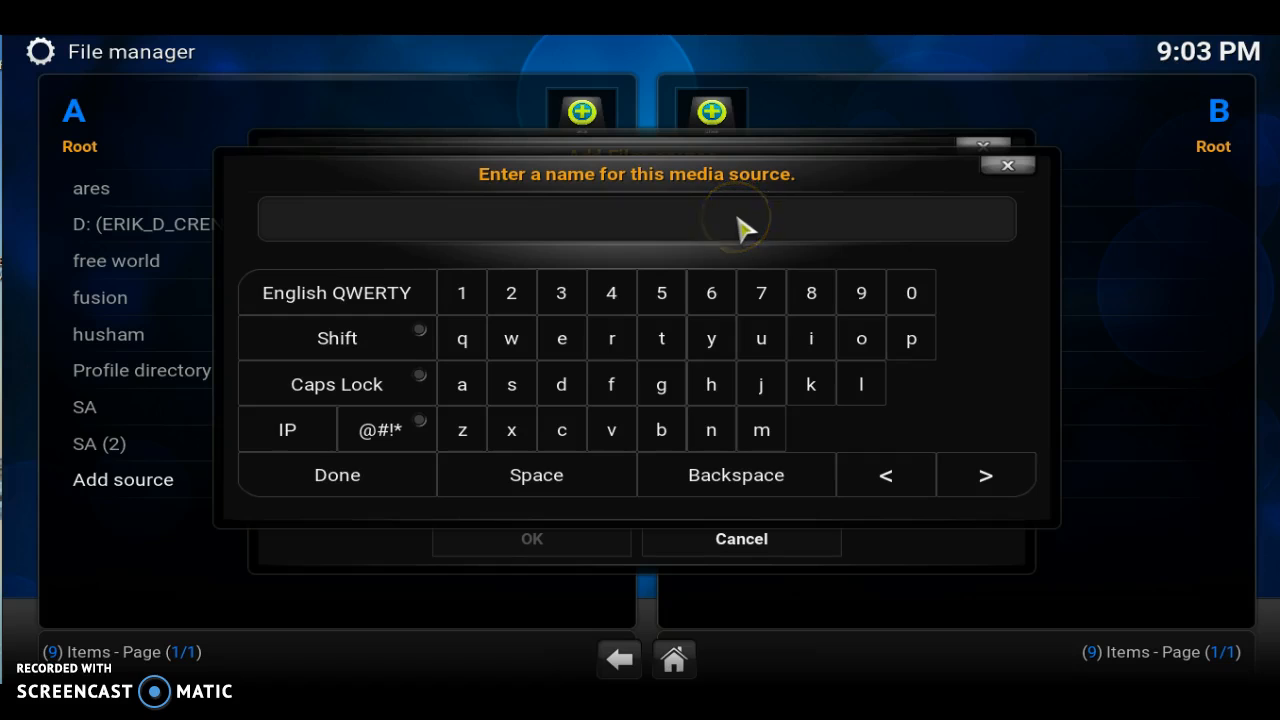
Step: Name the source 'taffymc', confirm the name, and save the source with OK
{"action": "left_click", "coordinate": [637, 219]}
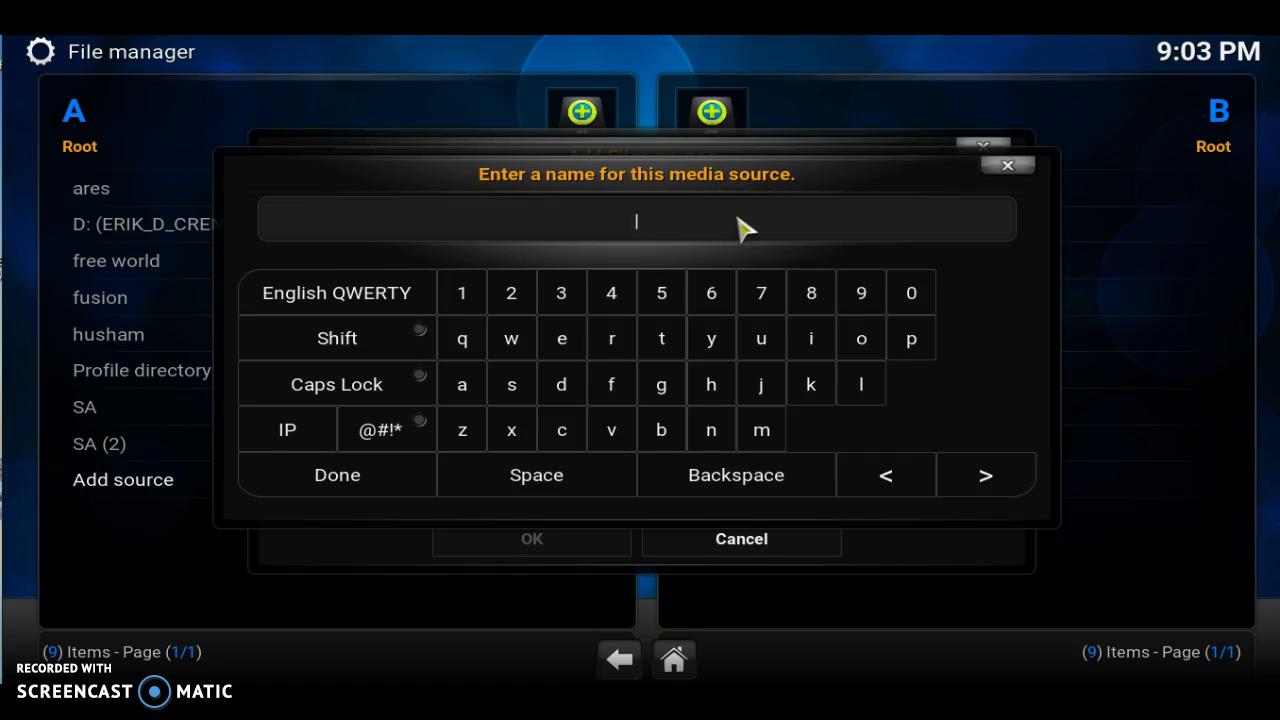
{"action": "type", "text": "taffym"}
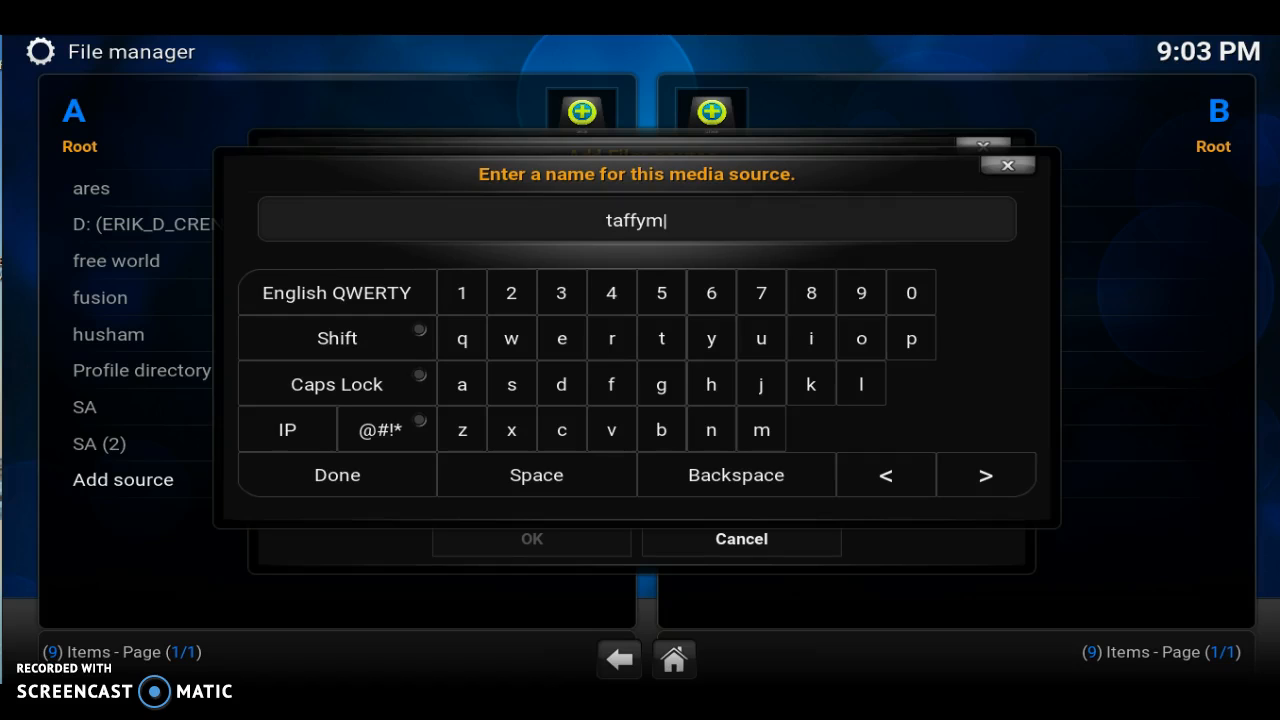
{"action": "mouse_move", "coordinate": [661, 305]}
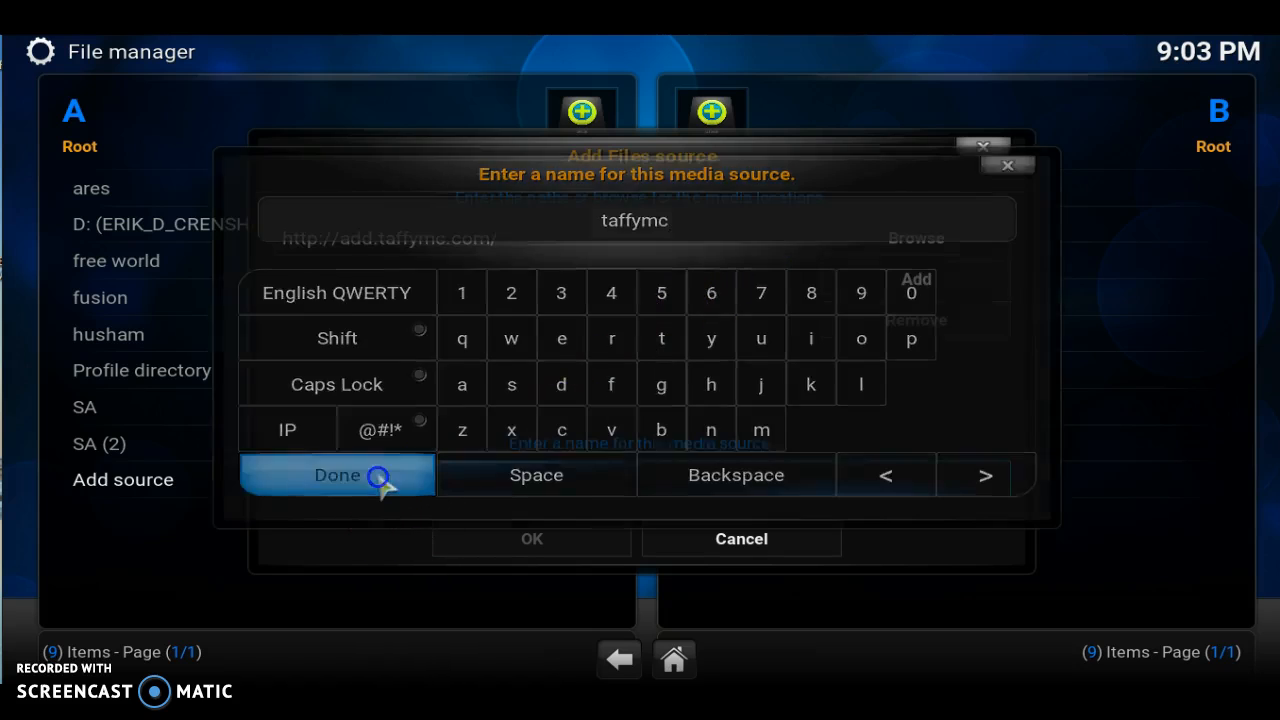
{"action": "left_click", "coordinate": [337, 475]}
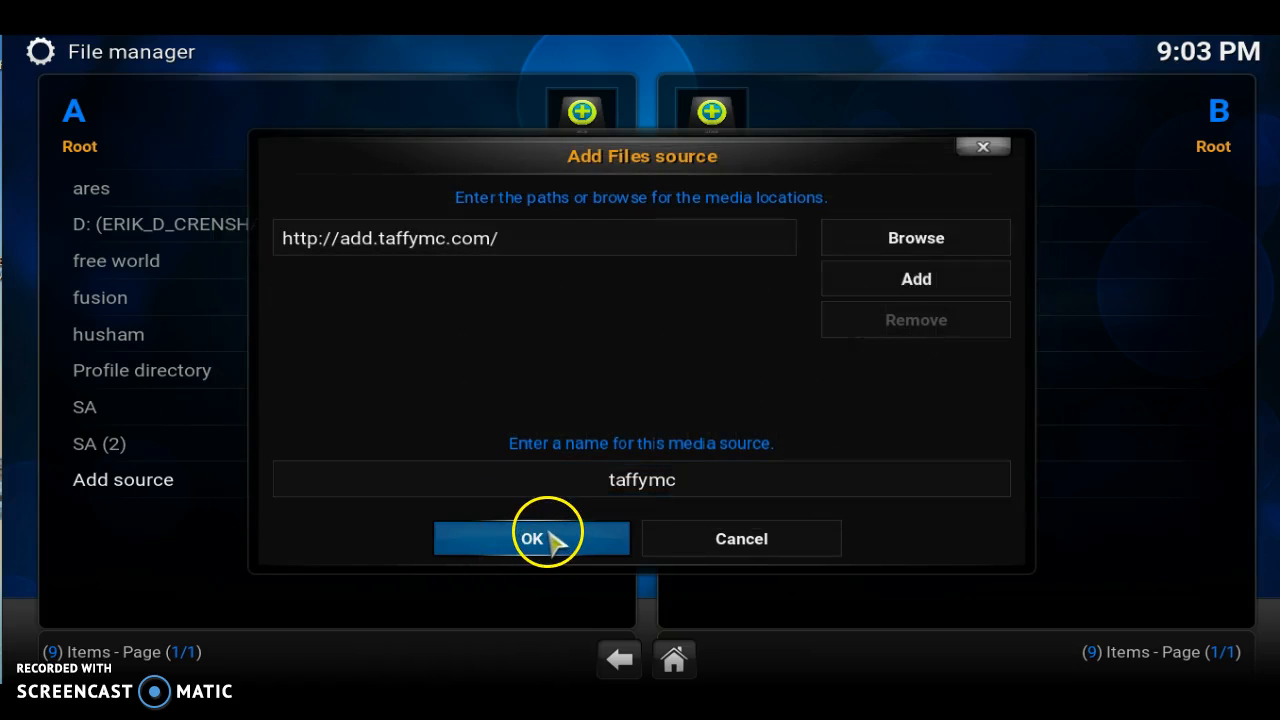
{"action": "left_click", "coordinate": [531, 538]}
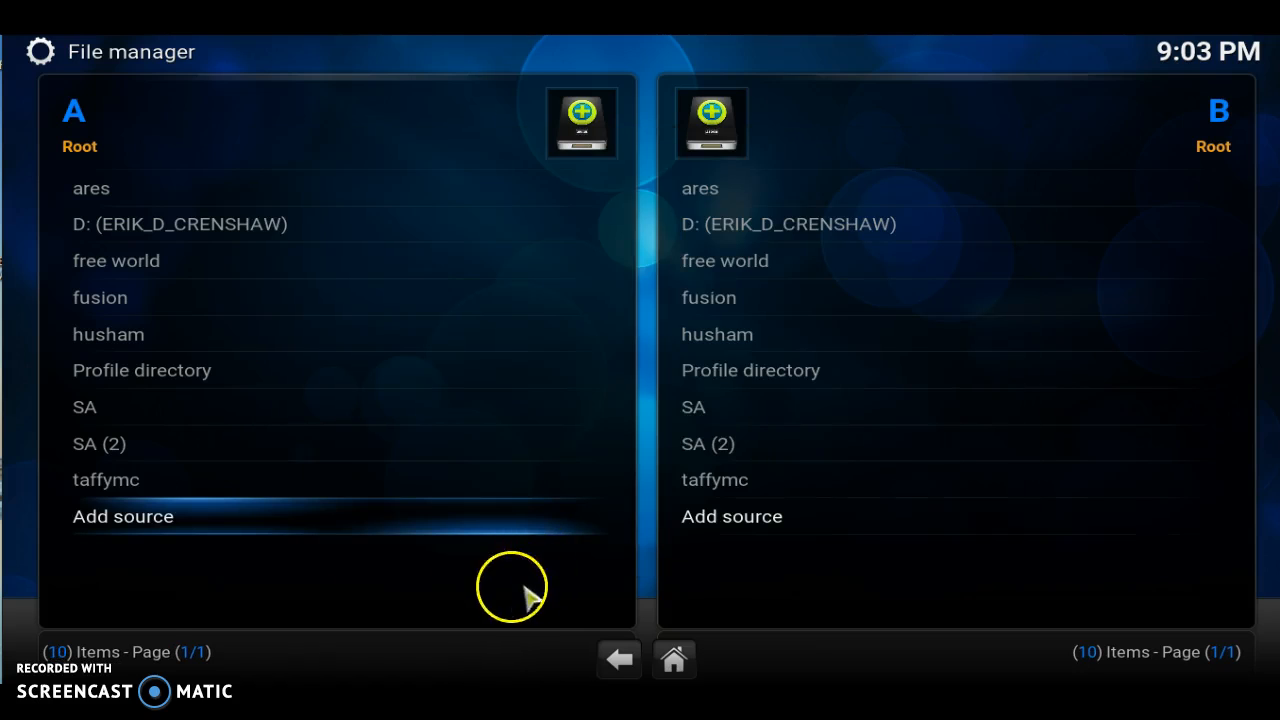
{"action": "mouse_move", "coordinate": [618, 658]}
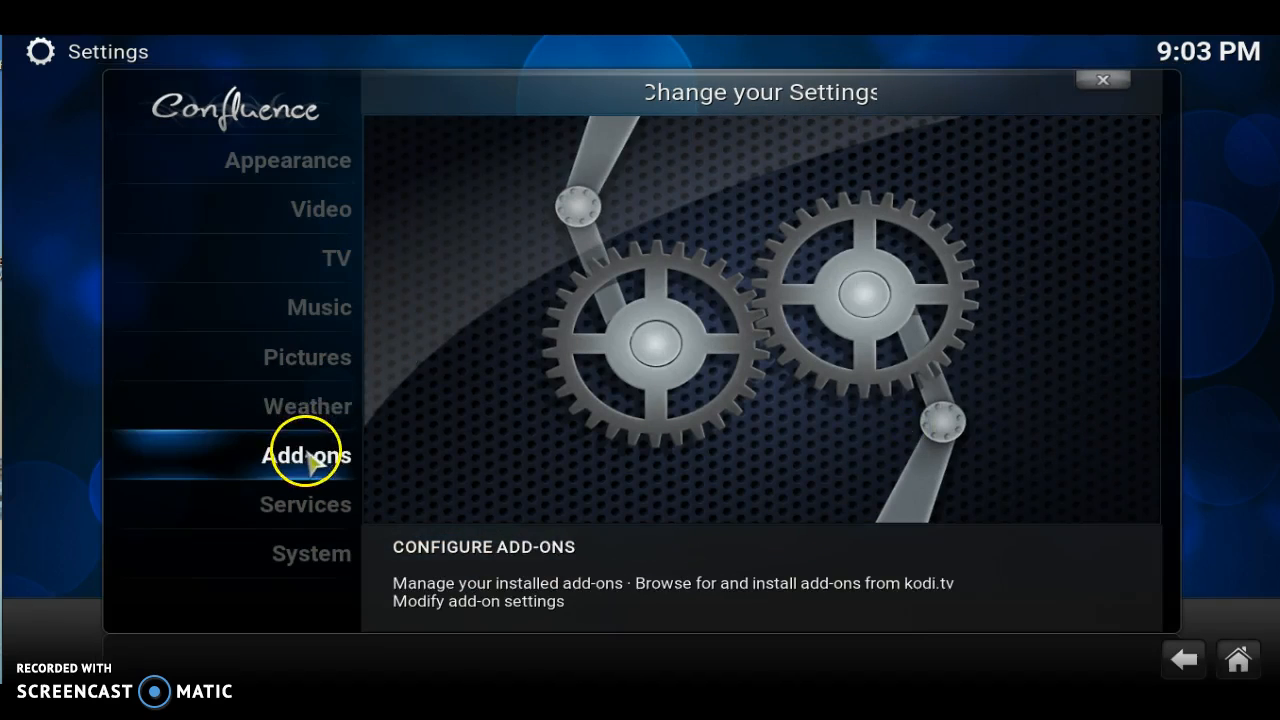
Step: Install taffymc-addon-004.zip via Add-ons > Install from zip file > taffymc > addons
{"action": "left_click", "coordinate": [304, 455]}
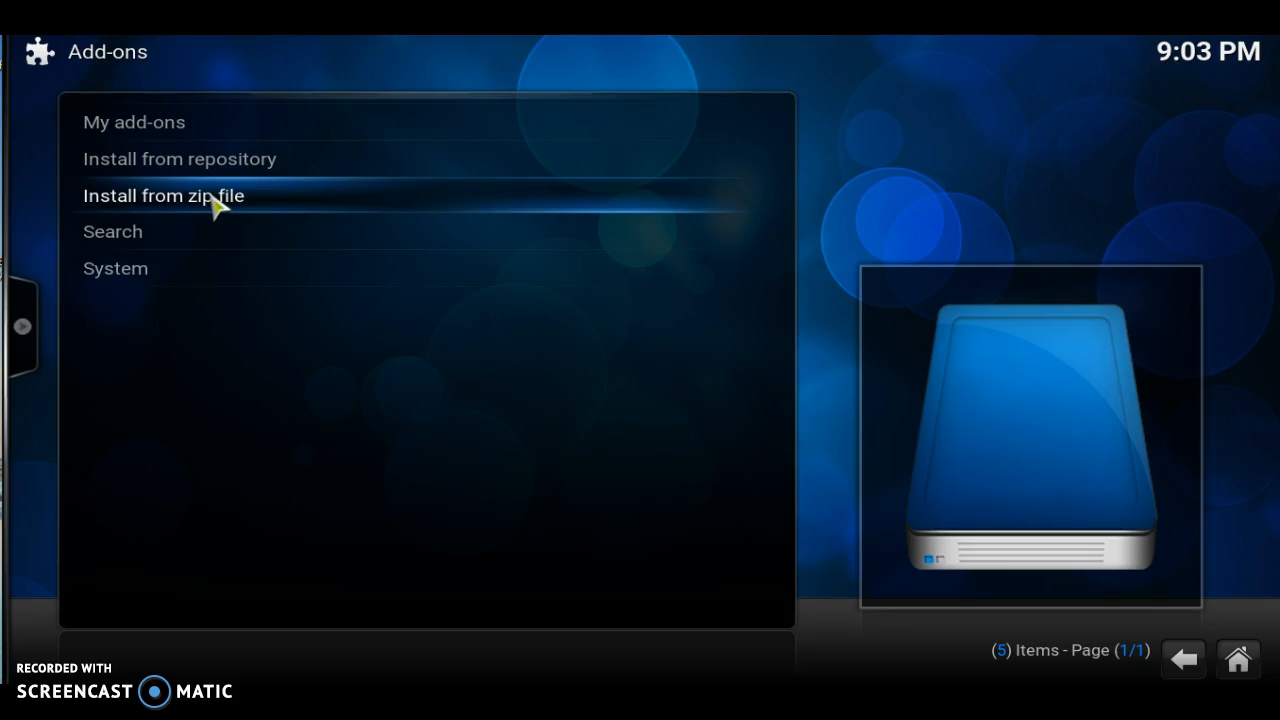
{"action": "left_click", "coordinate": [163, 195]}
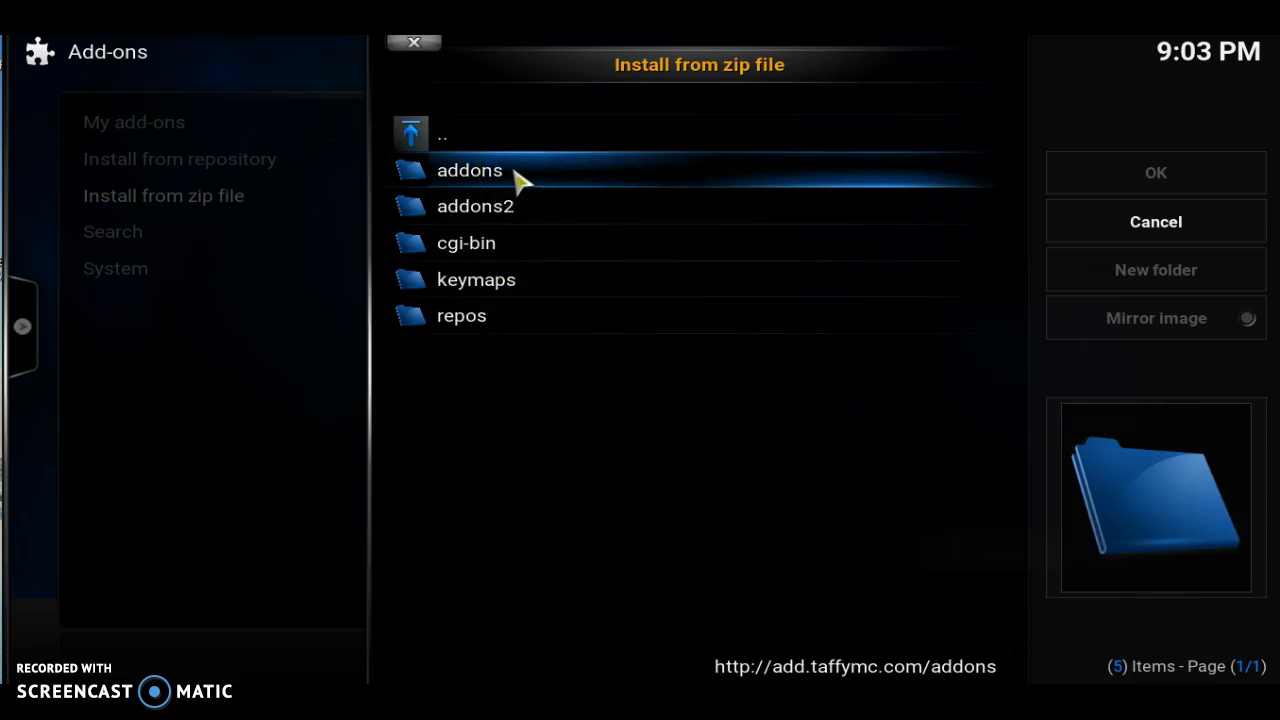
{"action": "double_click", "coordinate": [469, 170]}
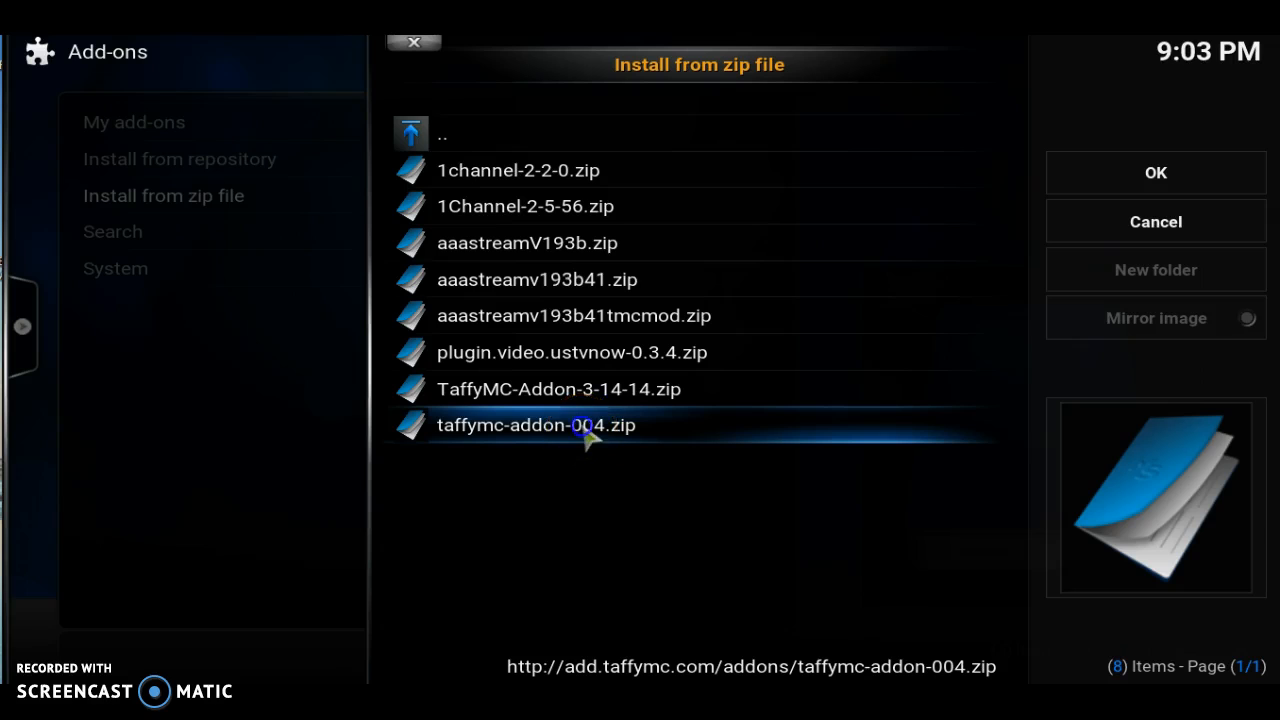
{"action": "left_click", "coordinate": [1155, 221]}
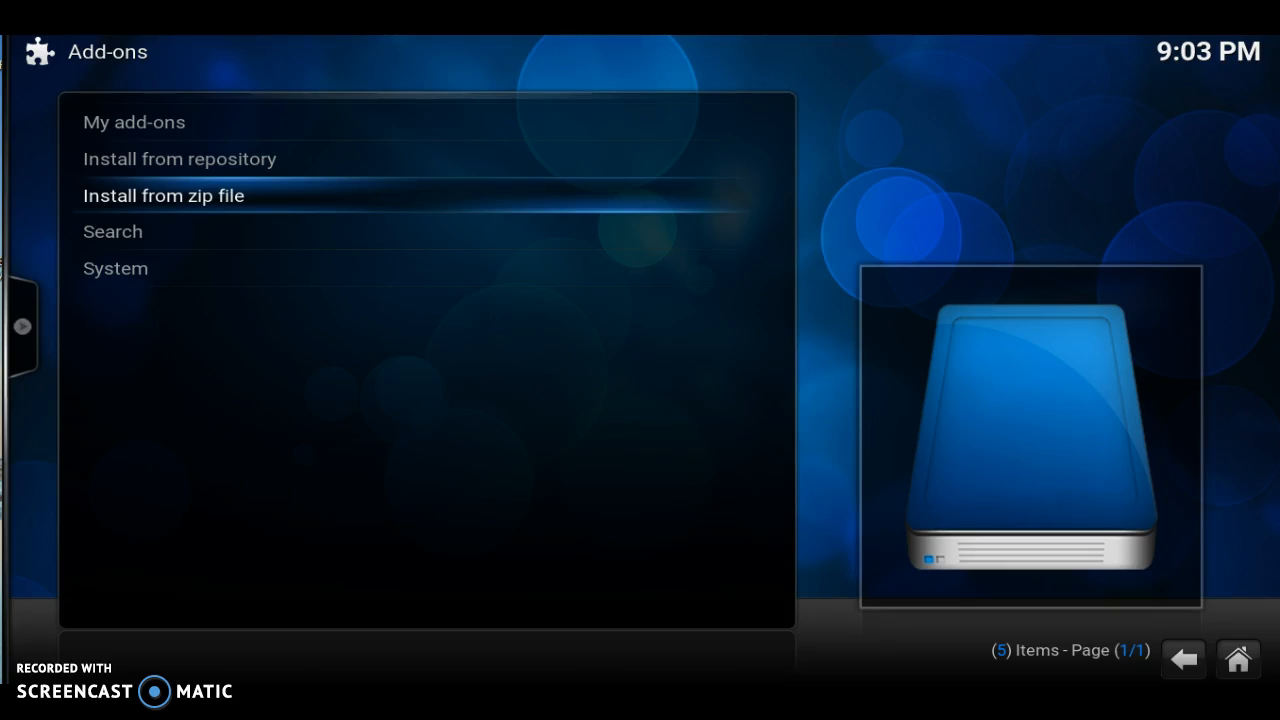
{"action": "mouse_move", "coordinate": [483, 170]}
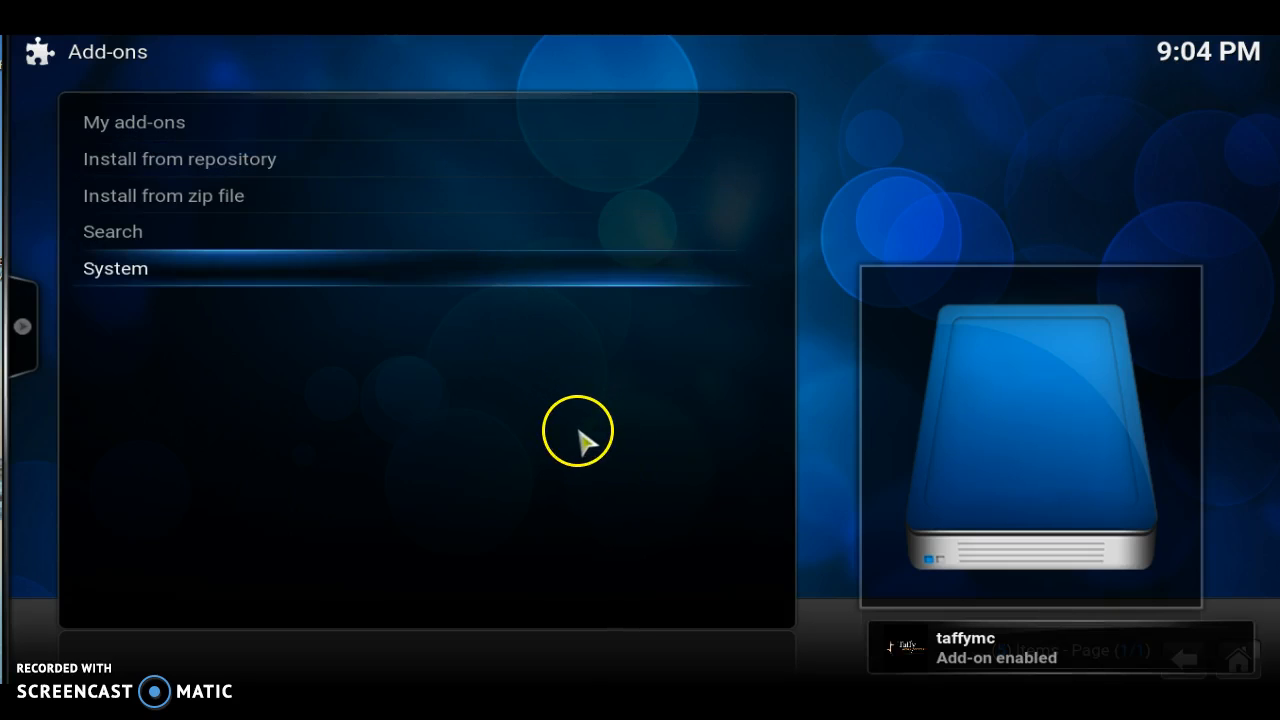
{"action": "mouse_move", "coordinate": [618, 480]}
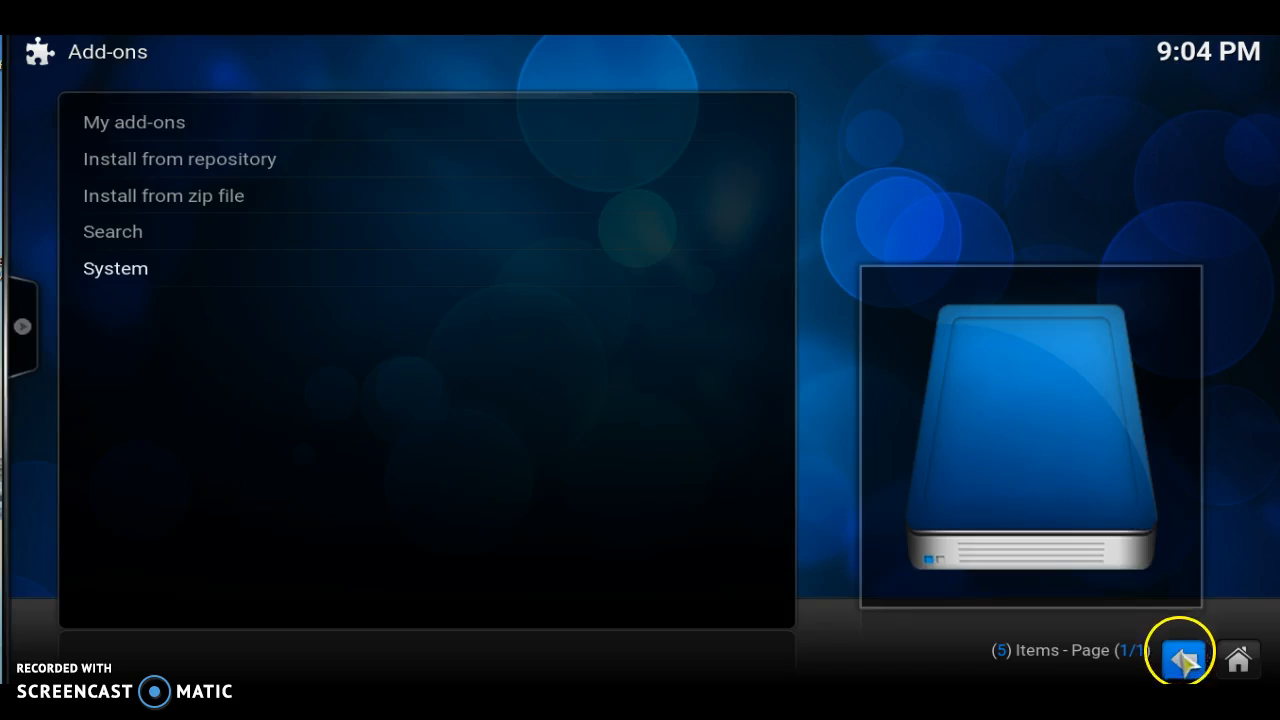
Step: After the 'Add-on enabled' notice, go back to the home screen
{"action": "left_click", "coordinate": [1183, 658]}
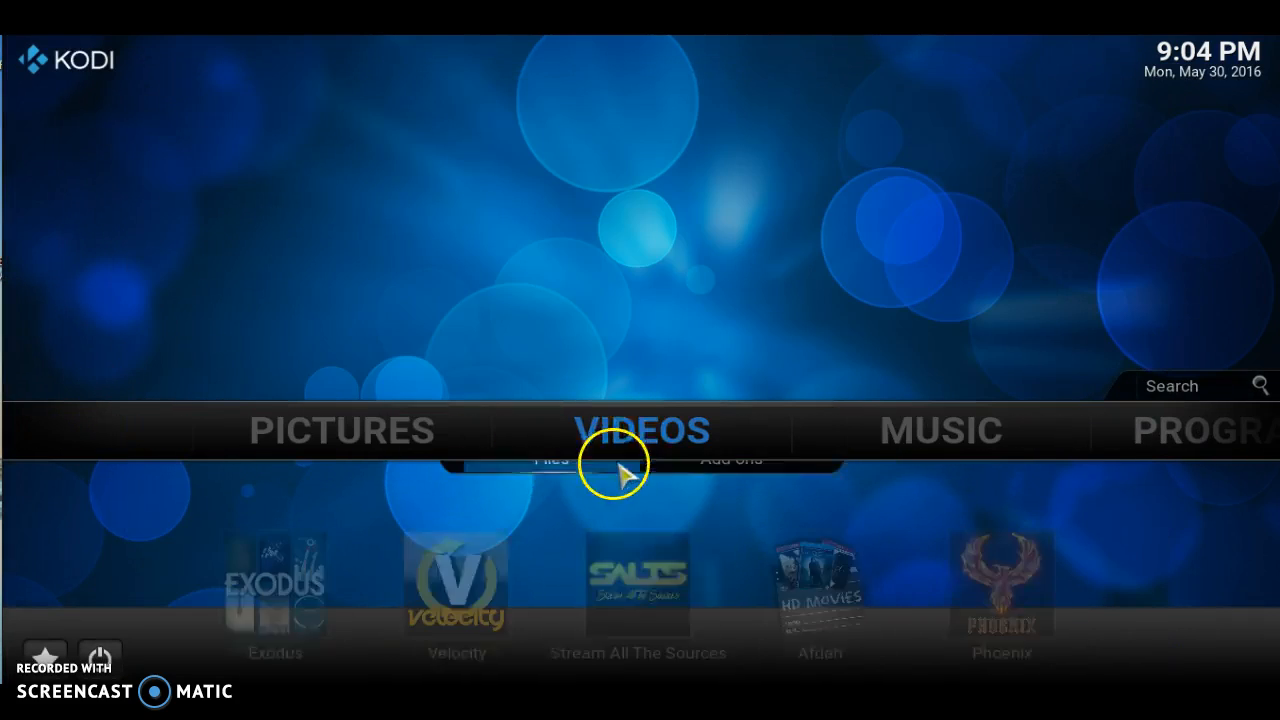
Step: Open VIDEOS > Video add-ons > taffymc and run Nexus Player Tools
{"action": "left_click", "coordinate": [641, 430]}
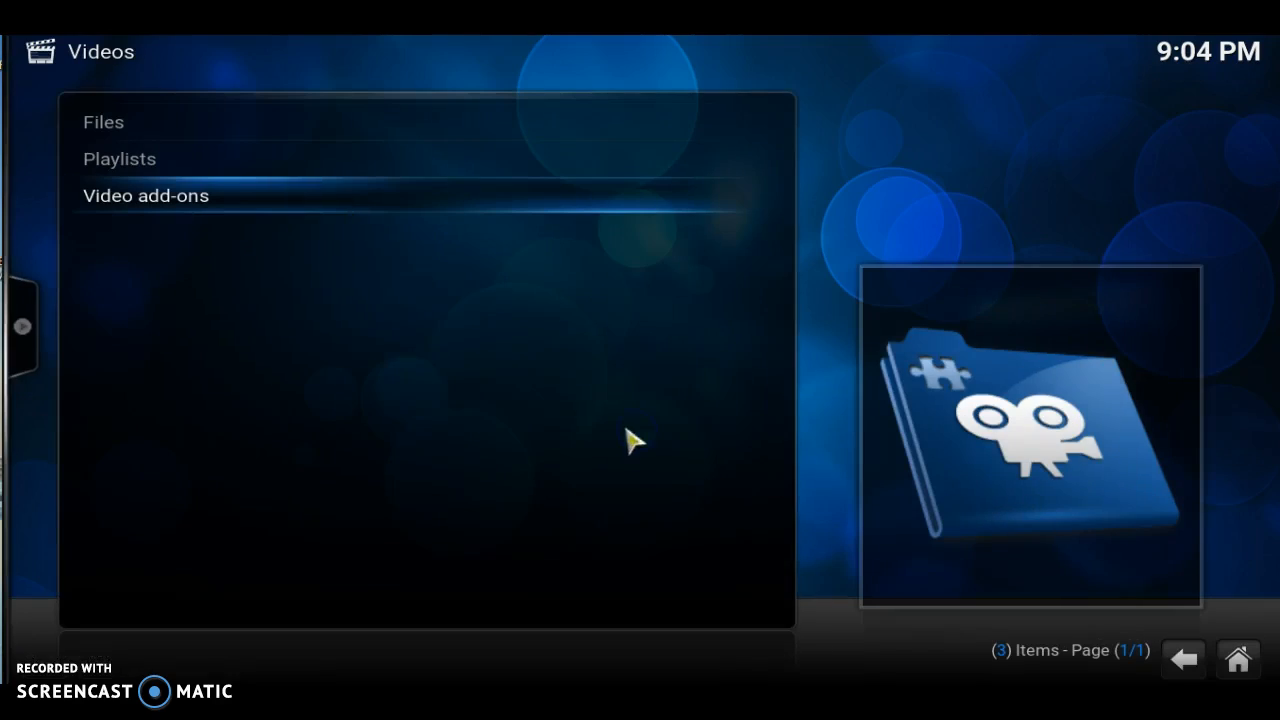
{"action": "left_click", "coordinate": [145, 195]}
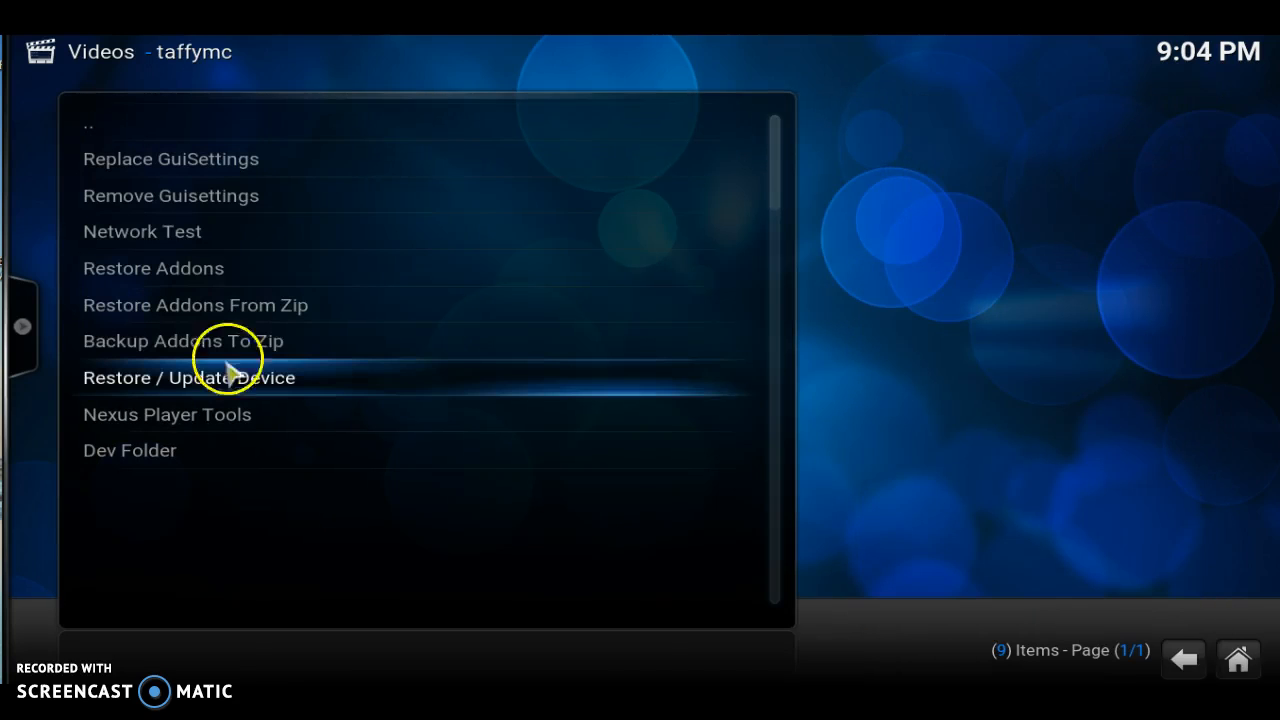
{"action": "mouse_move", "coordinate": [255, 414]}
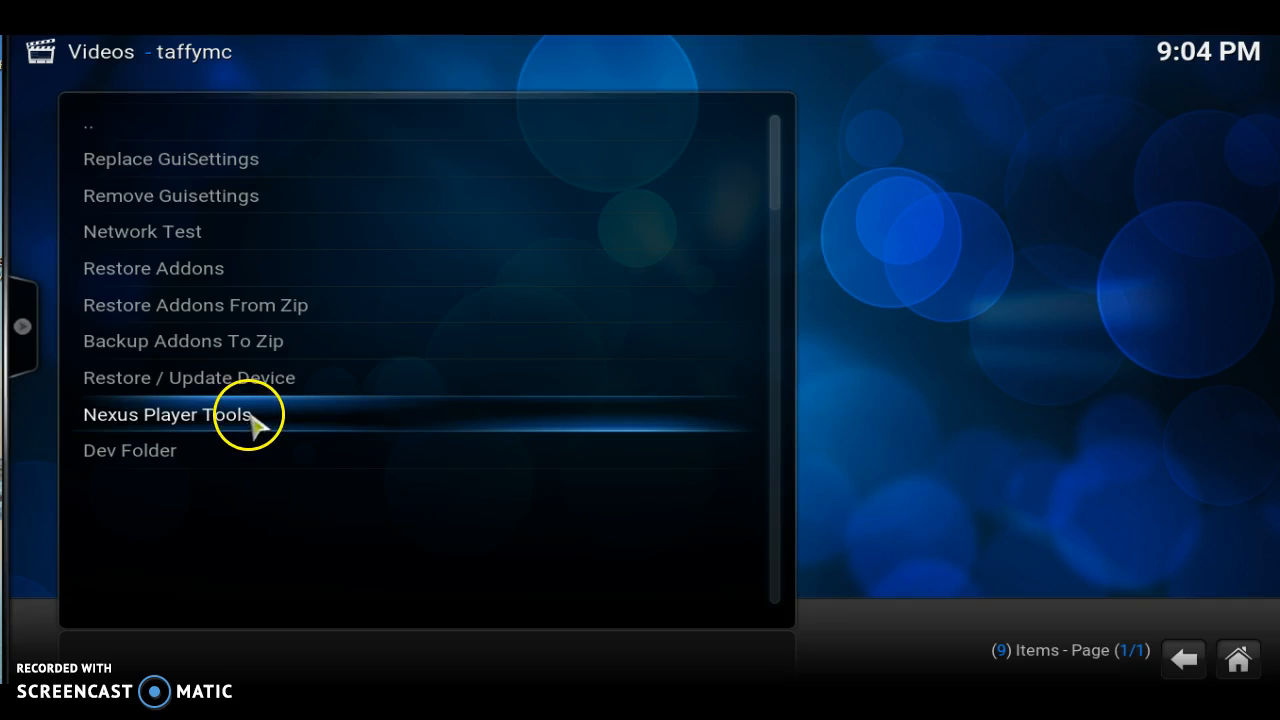
{"action": "left_click", "coordinate": [166, 414]}
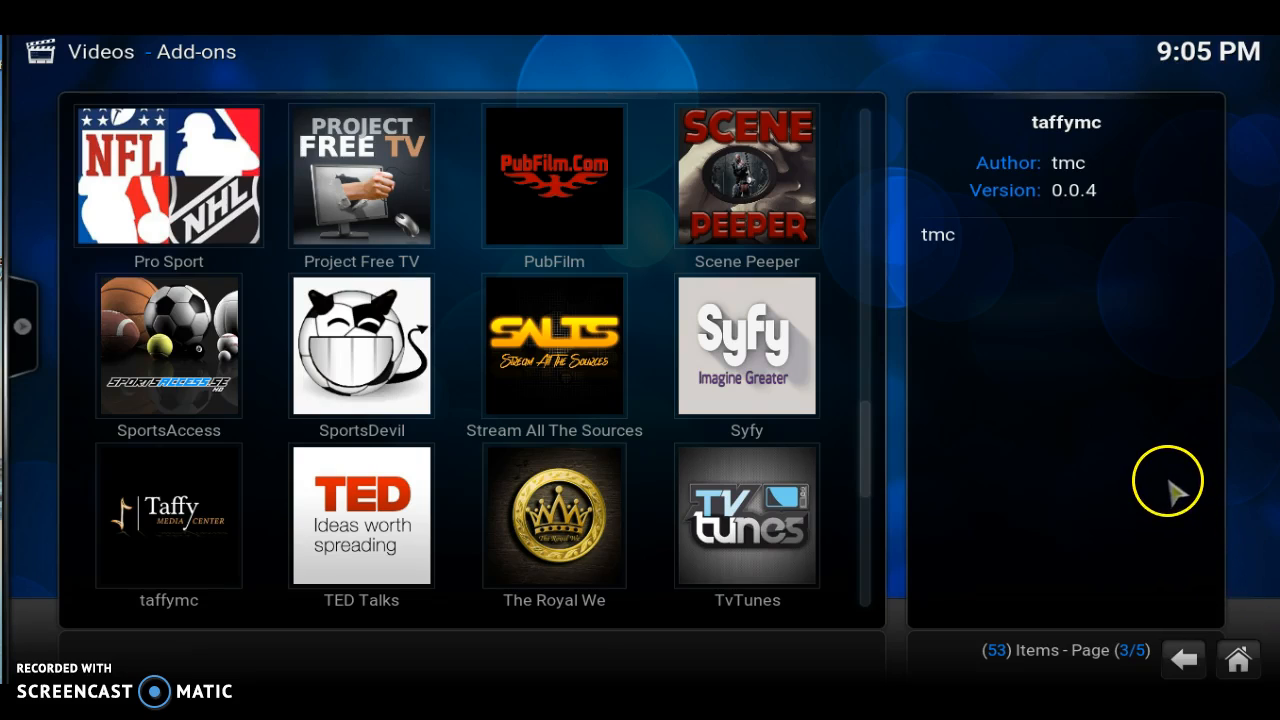
{"action": "mouse_move", "coordinate": [1175, 475]}
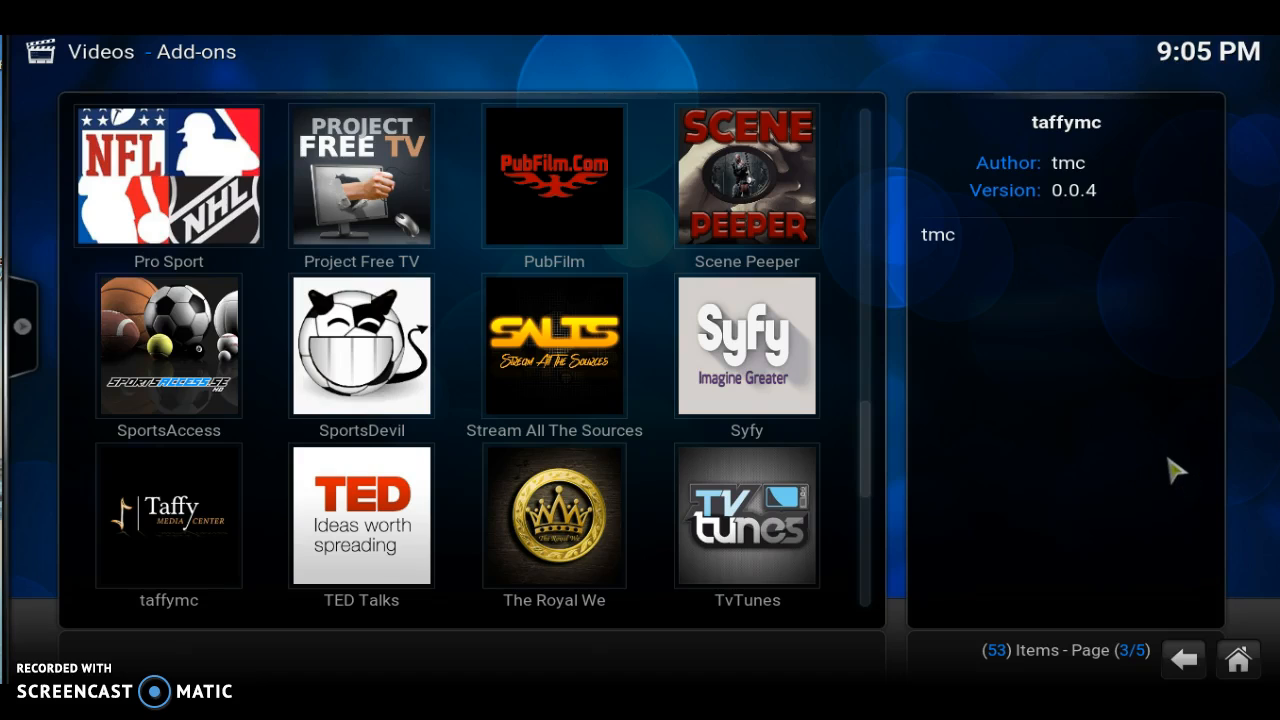